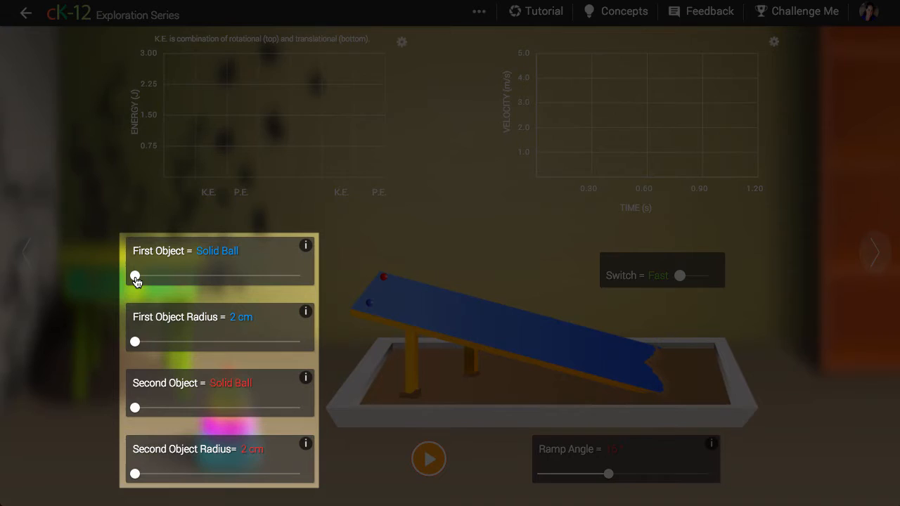
mouse_move(134, 347)
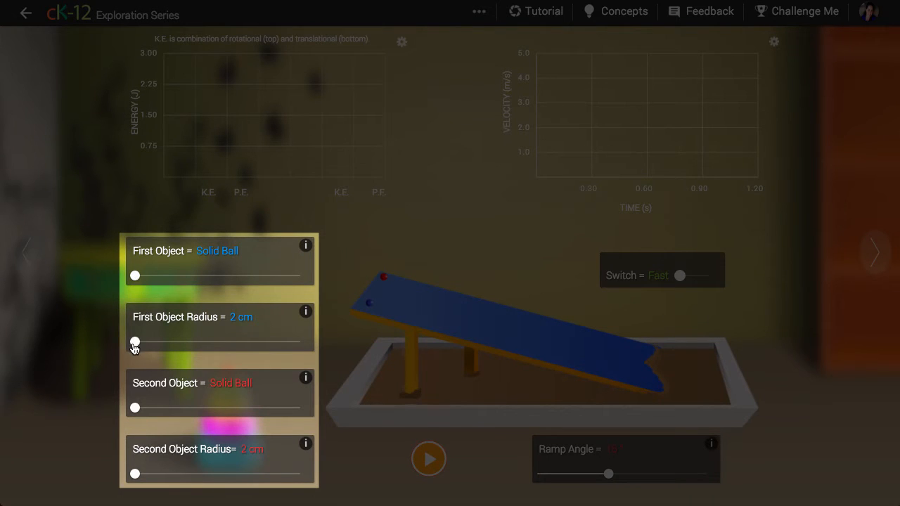
Race a 5 cm solid ball against a 5 cm metal ring down the ramp
drag(134, 342, 294, 342)
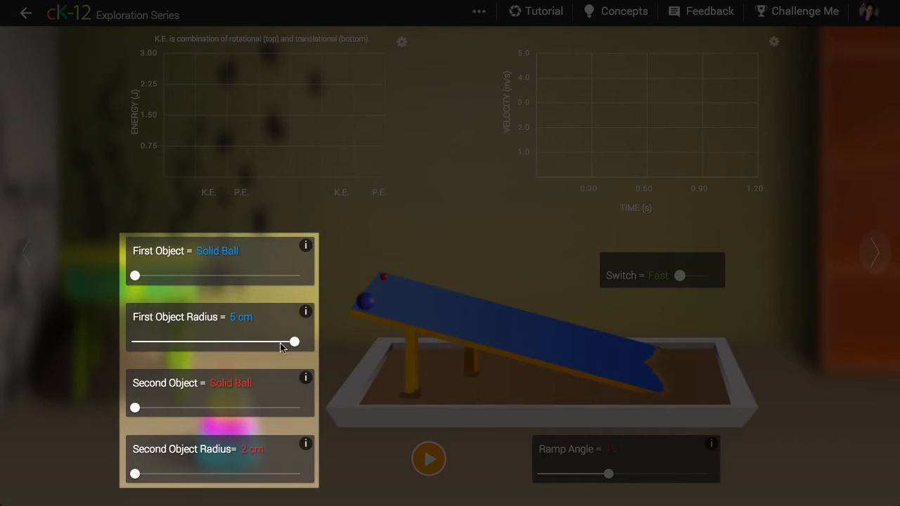
drag(135, 408, 266, 408)
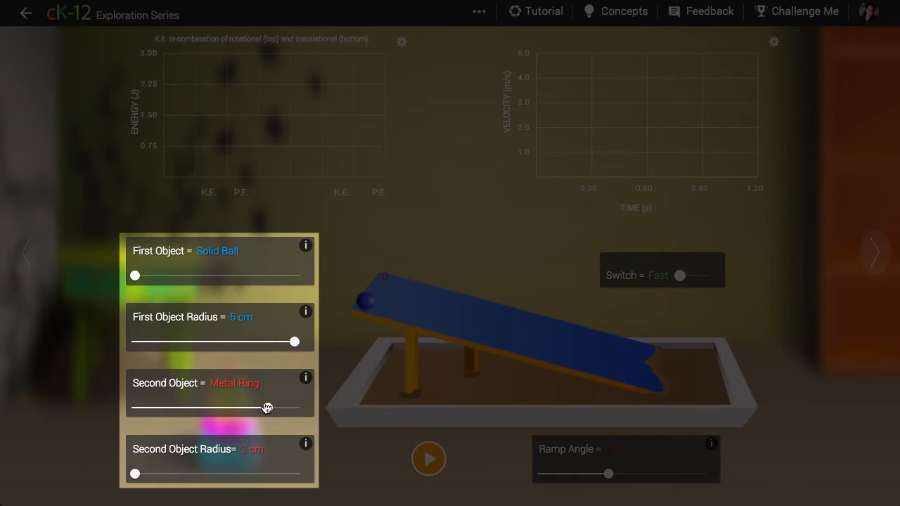
drag(135, 473, 276, 473)
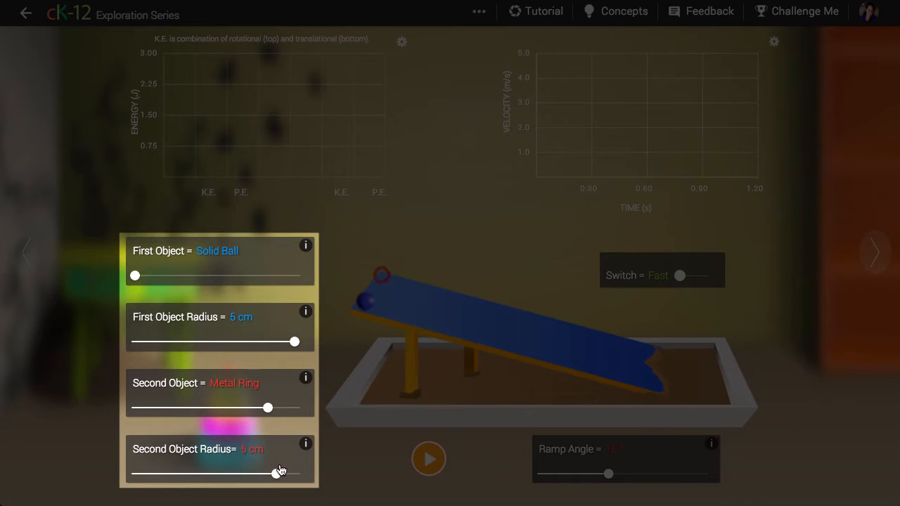
click(428, 459)
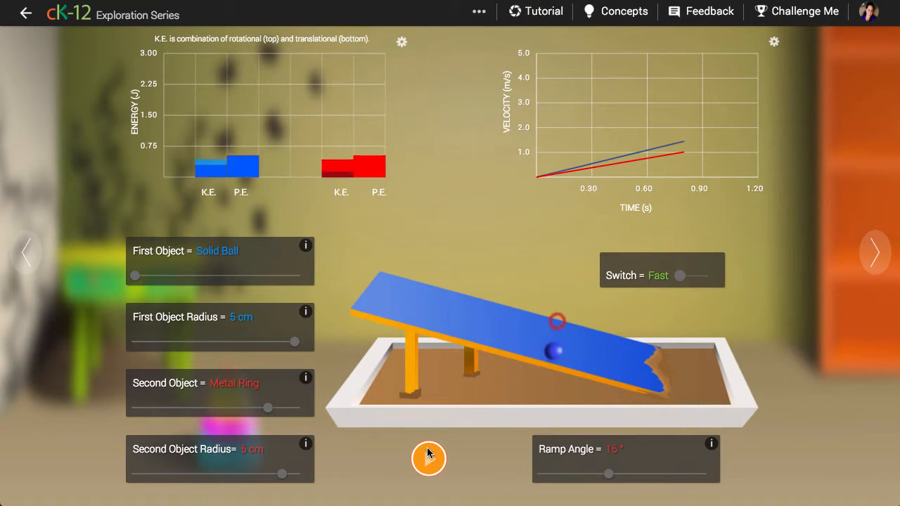
click(429, 458)
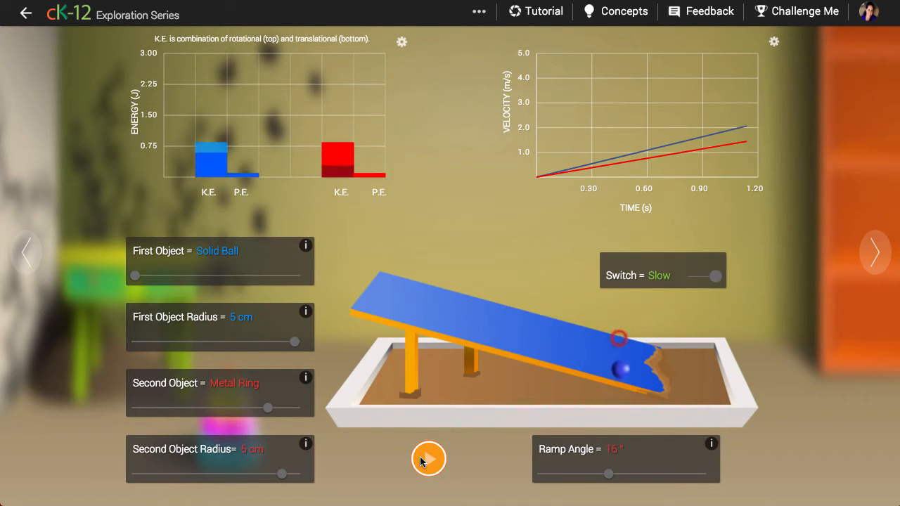
Rerun the solid ball versus metal ring race at slow speed
click(429, 459)
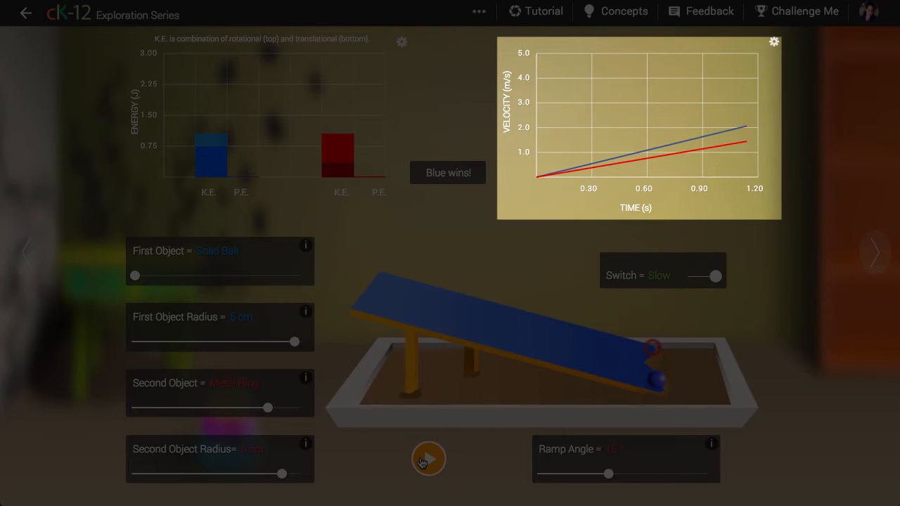
After 'Blue wins!' appears, reset both objects to the top of the ramp
click(429, 458)
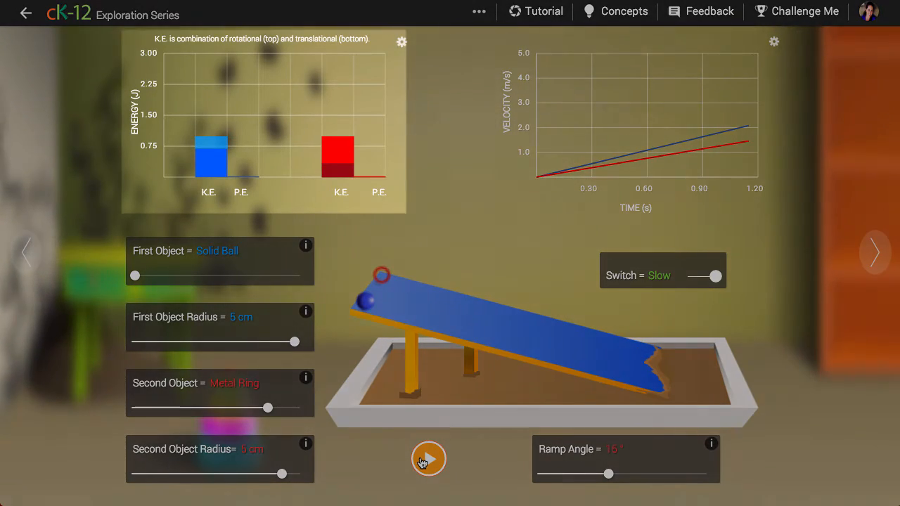
Rerun the race against the 2 cm metal ring, with the solid ball winning again
click(429, 458)
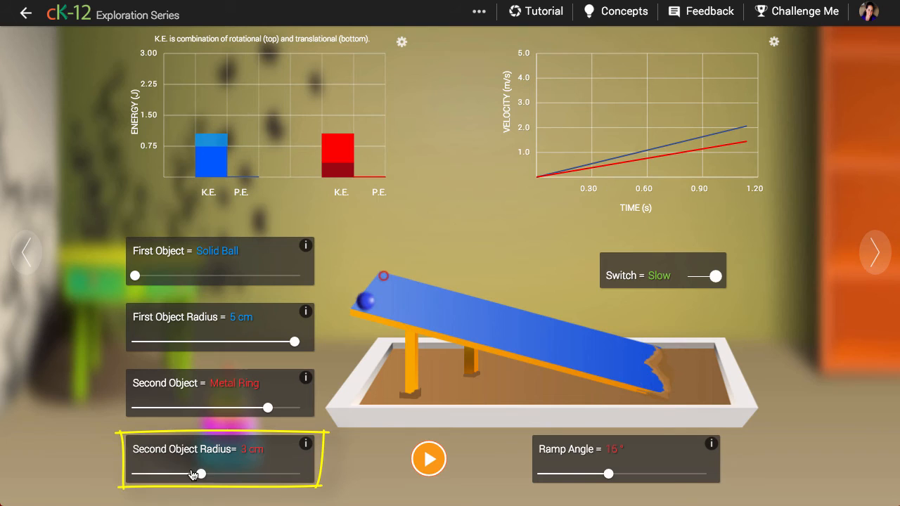
click(429, 458)
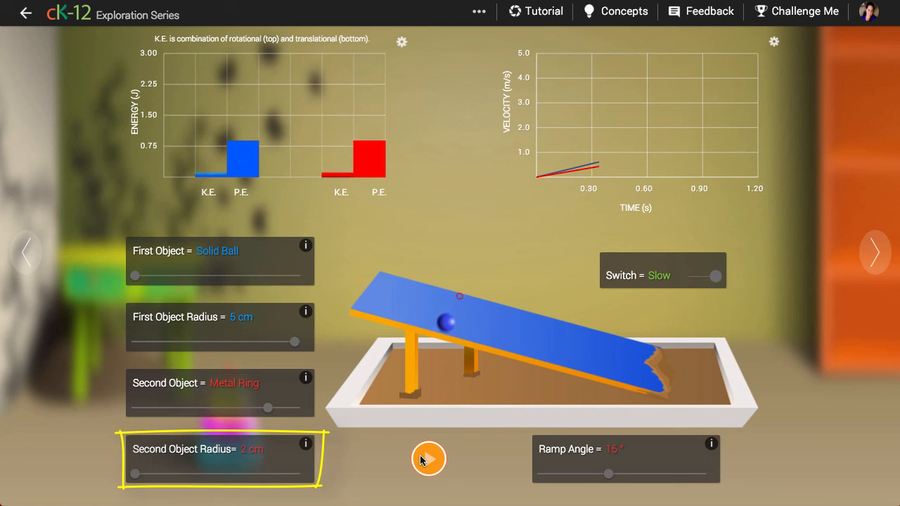
click(429, 458)
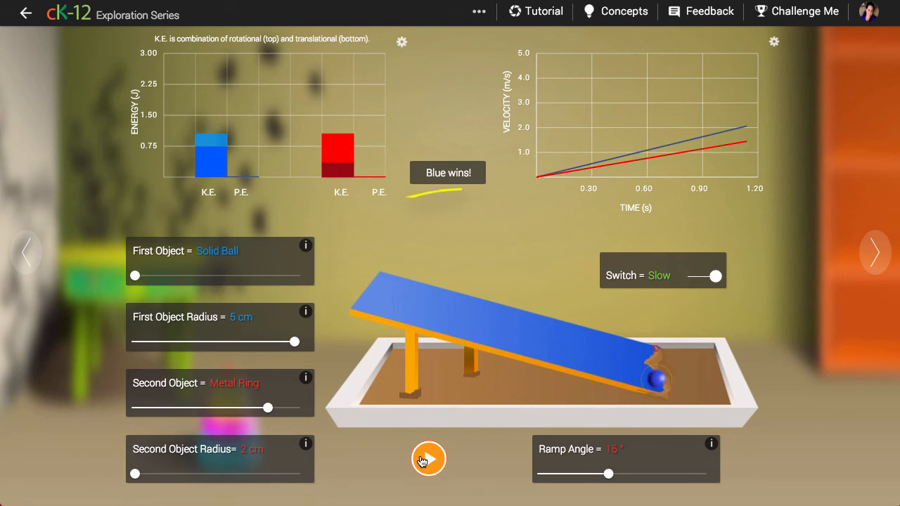